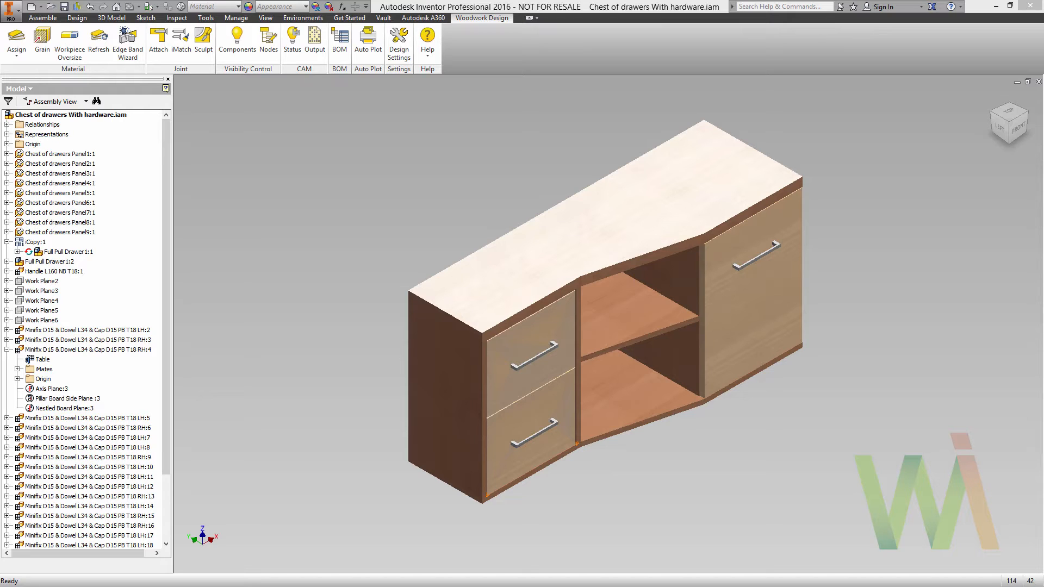
pyautogui.moveTo(422, 147)
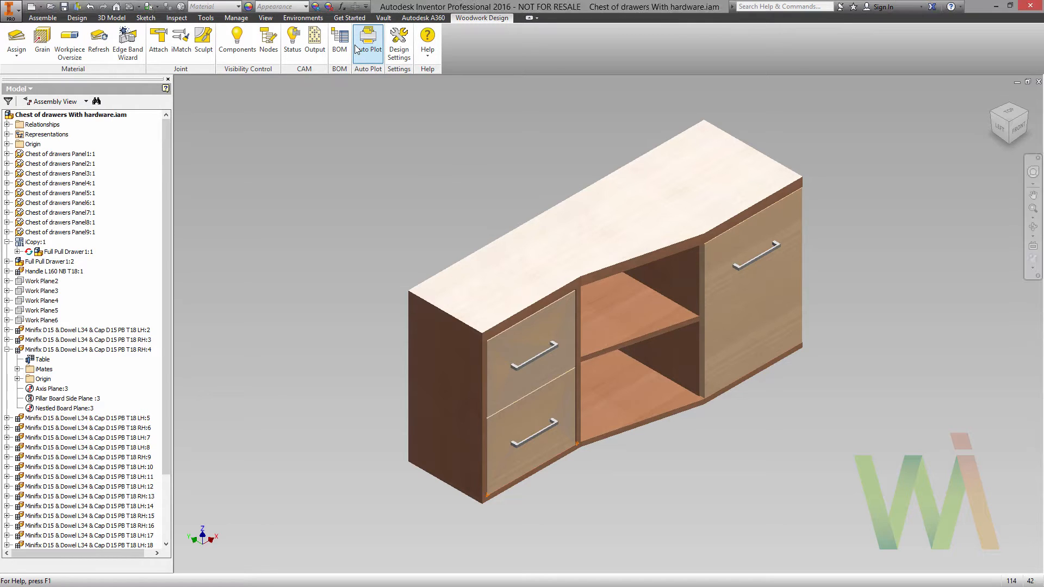
# - Set Auto Plot's material replace configuration to BR and open the drawing template for editing
pyautogui.click(367, 38)
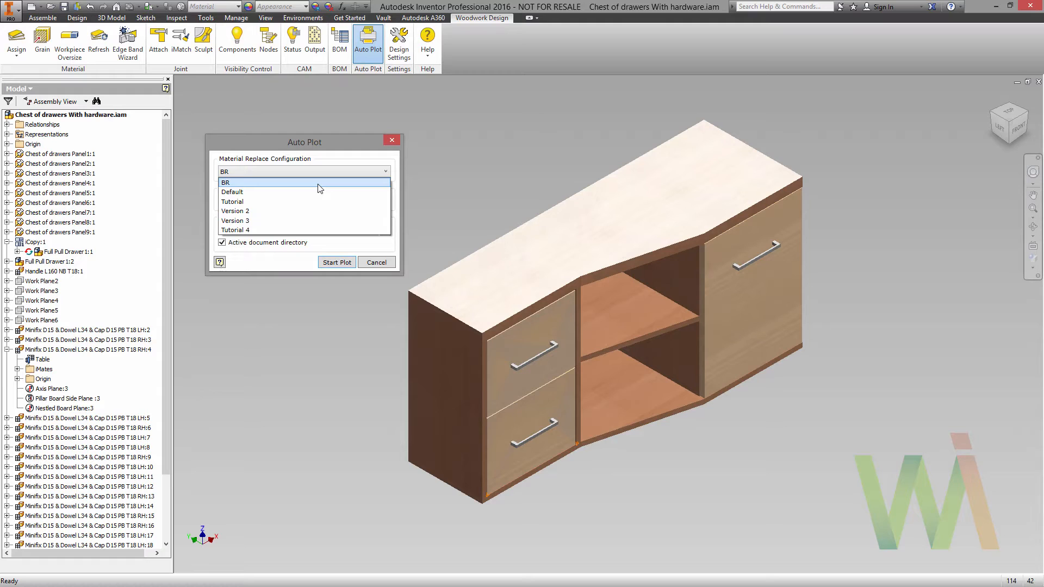
pyautogui.click(226, 181)
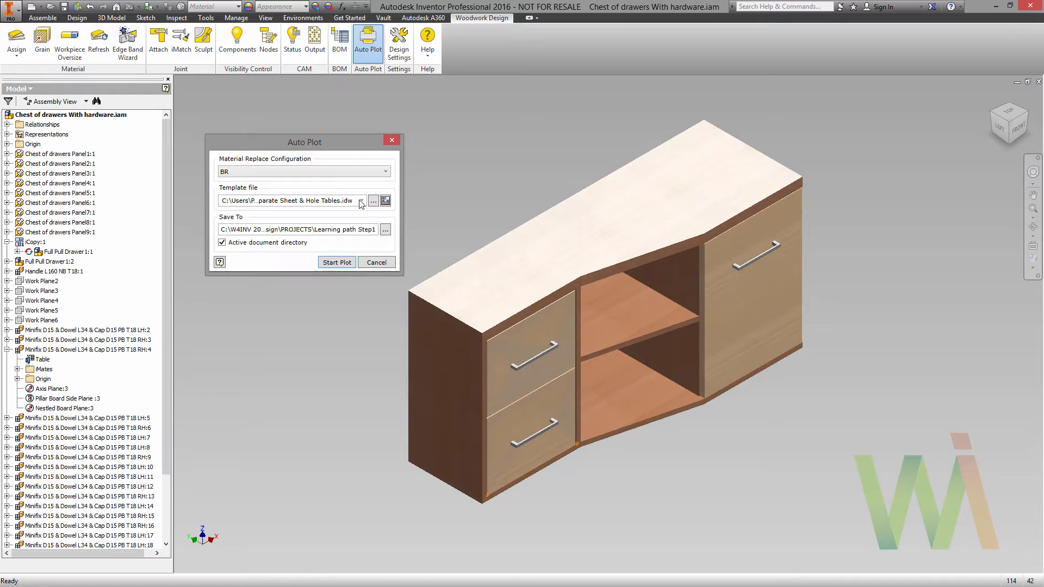
pyautogui.click(373, 200)
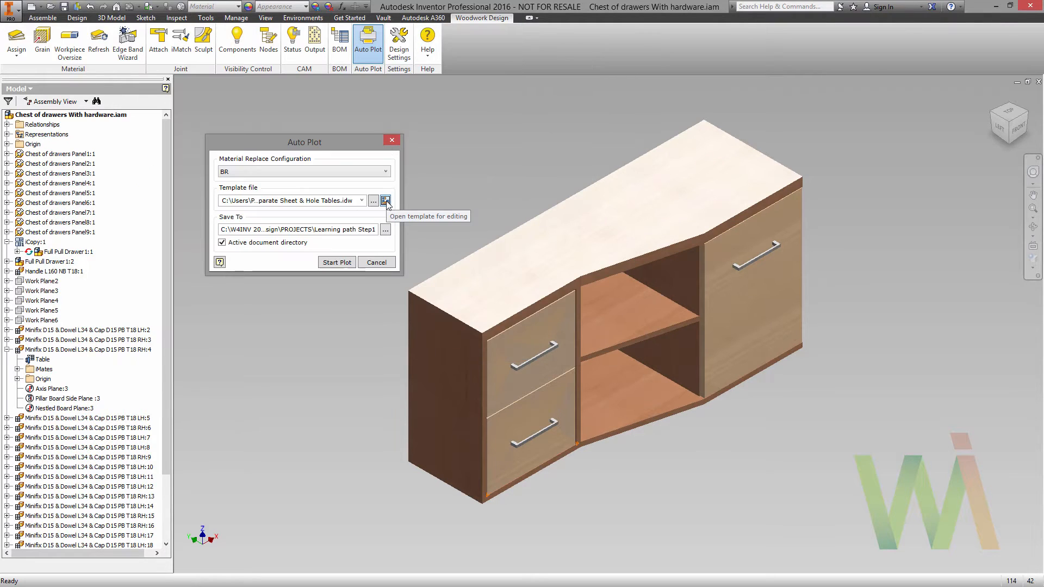
pyautogui.click(376, 262)
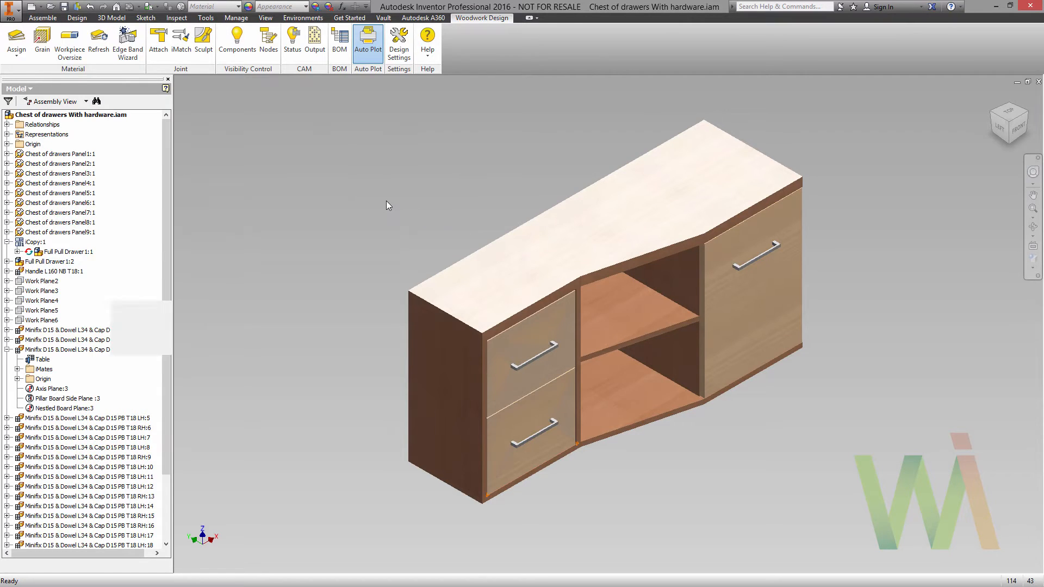
pyautogui.click(338, 567)
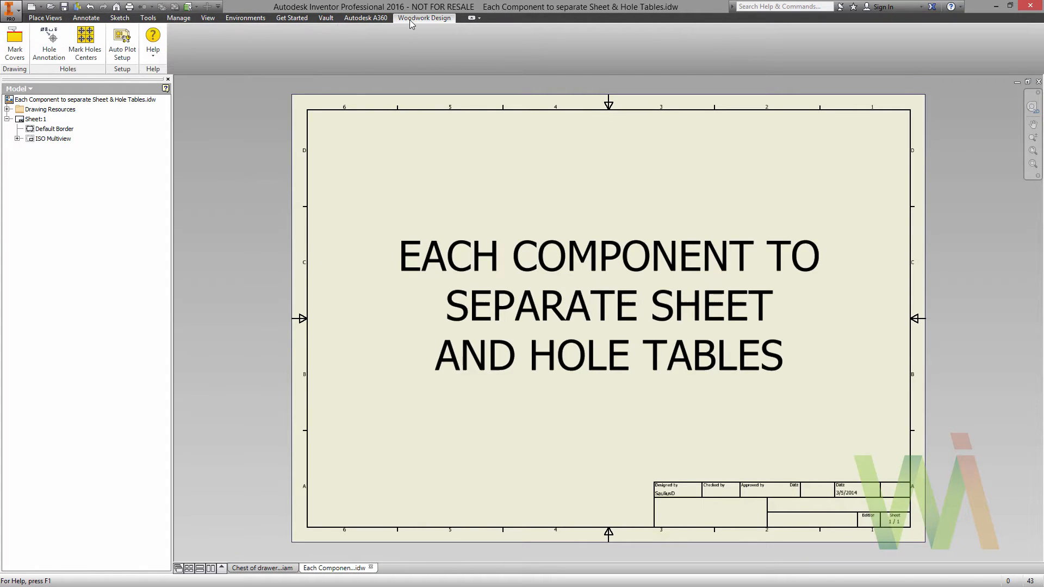
pyautogui.click(122, 44)
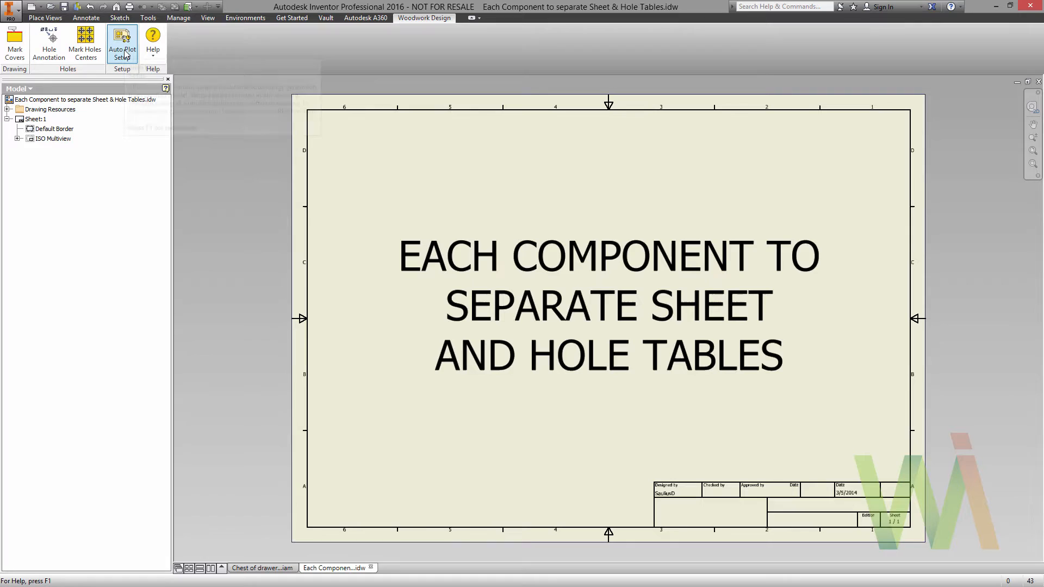
pyautogui.click(122, 44)
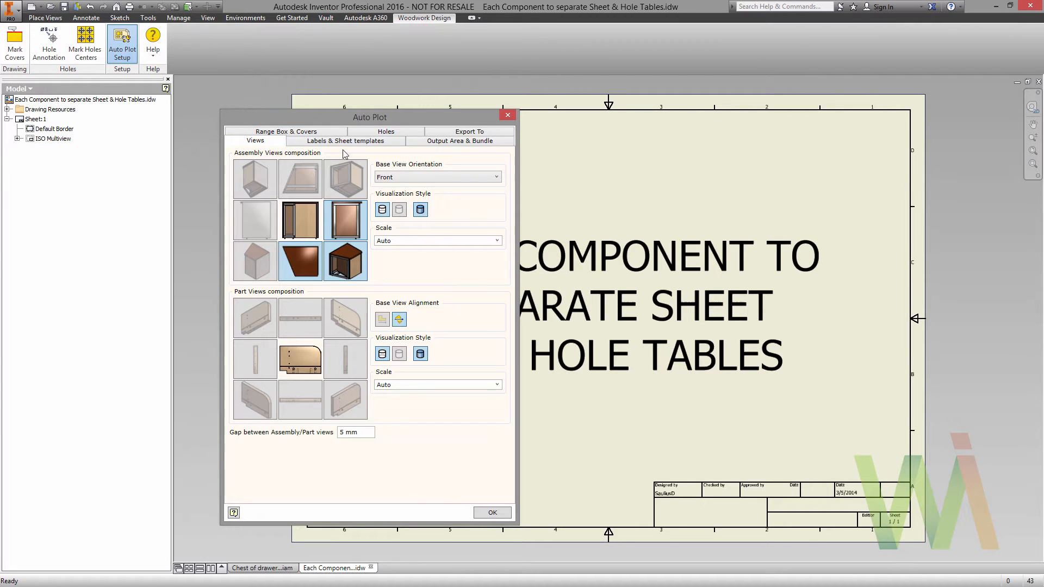
pyautogui.moveTo(352, 148)
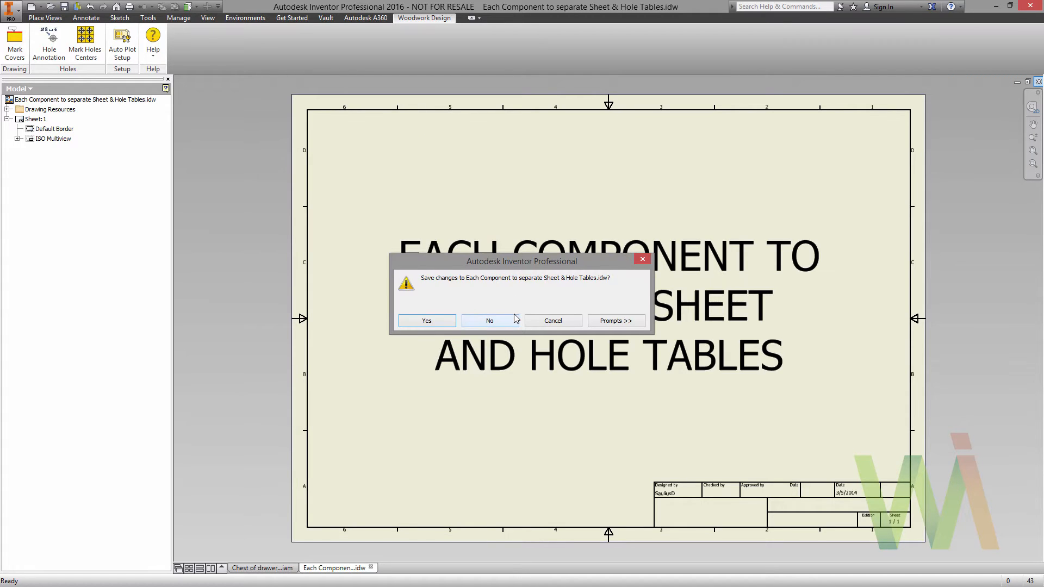
pyautogui.click(489, 320)
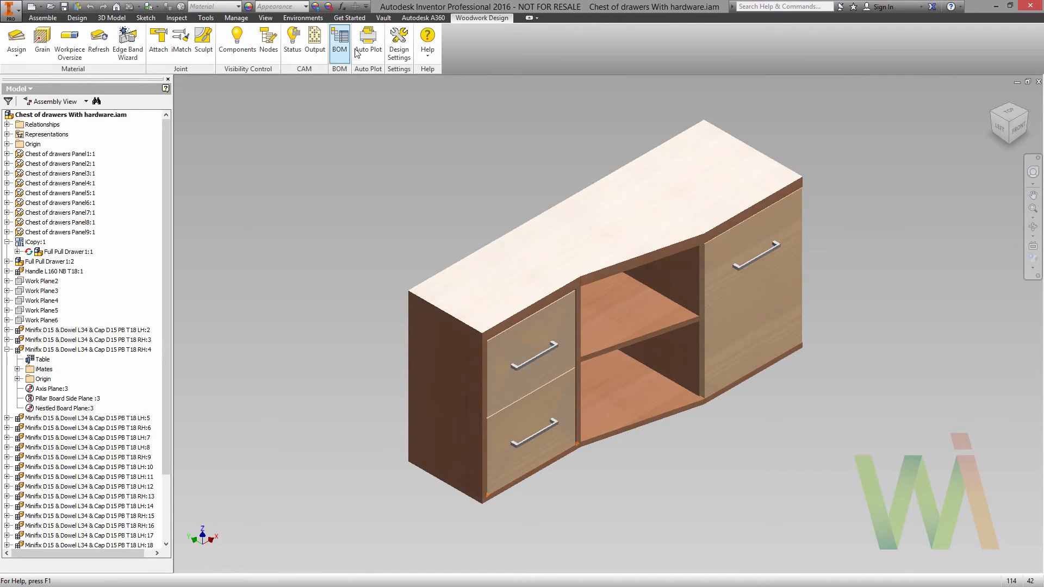
# - Choose 'Each Component to separate Sheet & Hole Tables.idw' as the Auto Plot template file
pyautogui.click(367, 40)
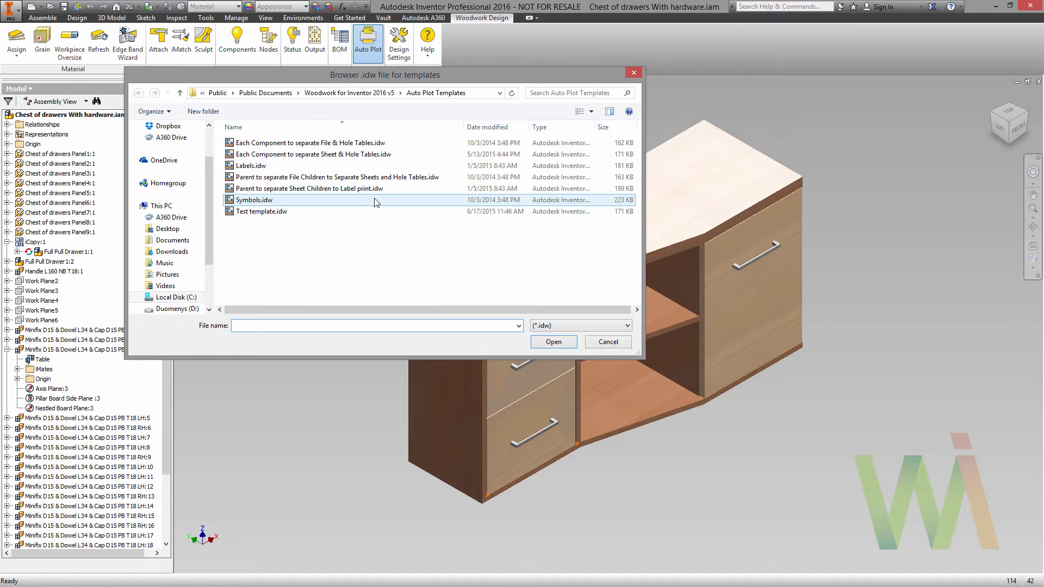
pyautogui.click(310, 142)
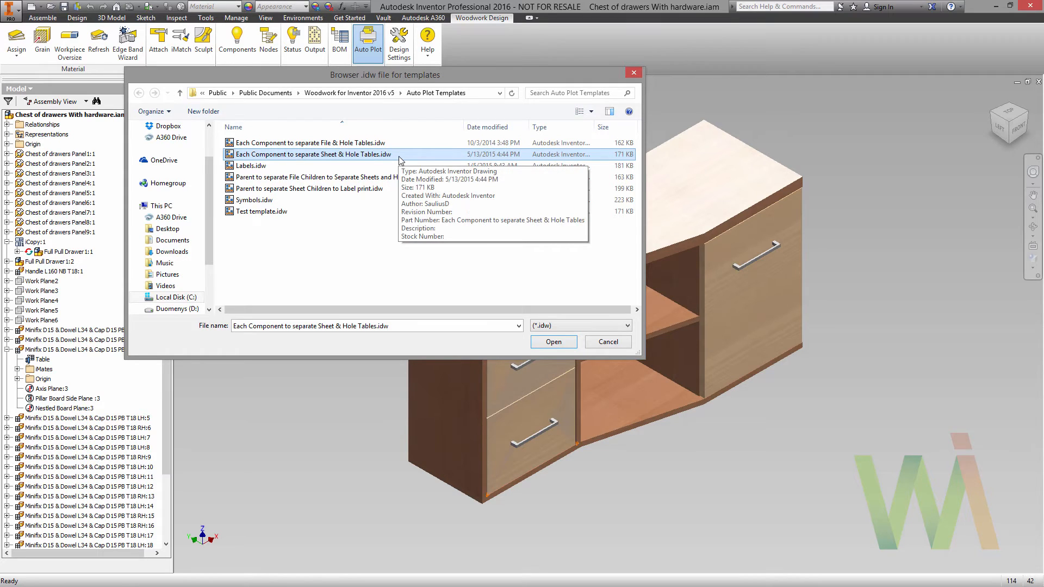
pyautogui.click(552, 342)
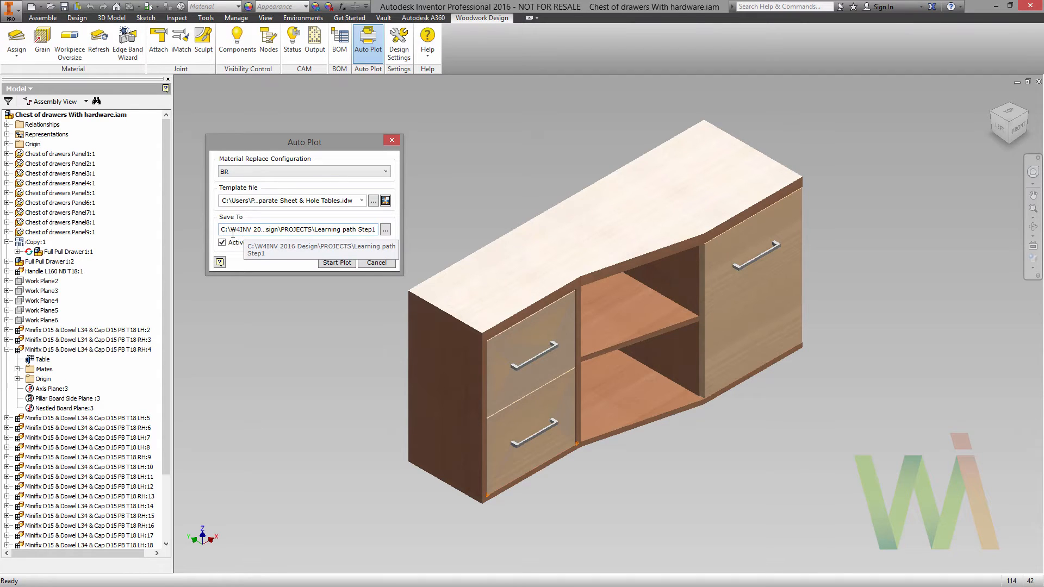
# - Save to the active document directory and start plotting the chest of drawers drawing
pyautogui.click(222, 241)
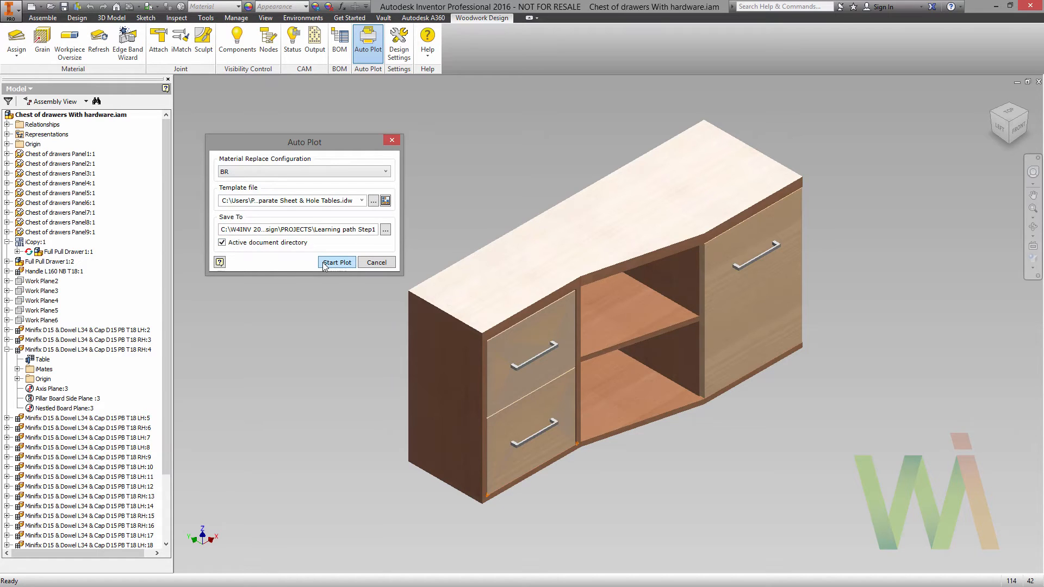
pyautogui.click(336, 261)
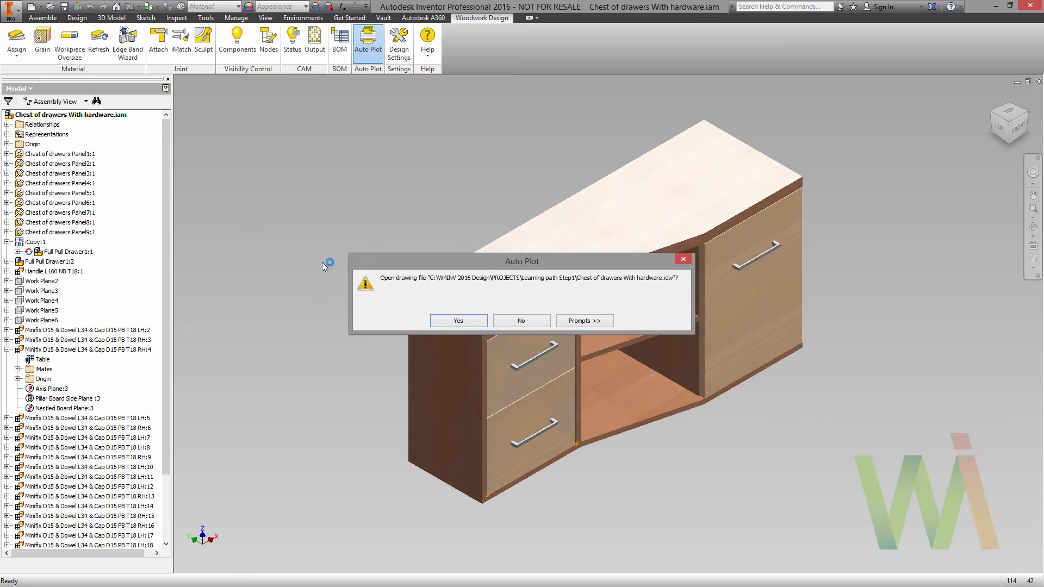
pyautogui.moveTo(336, 272)
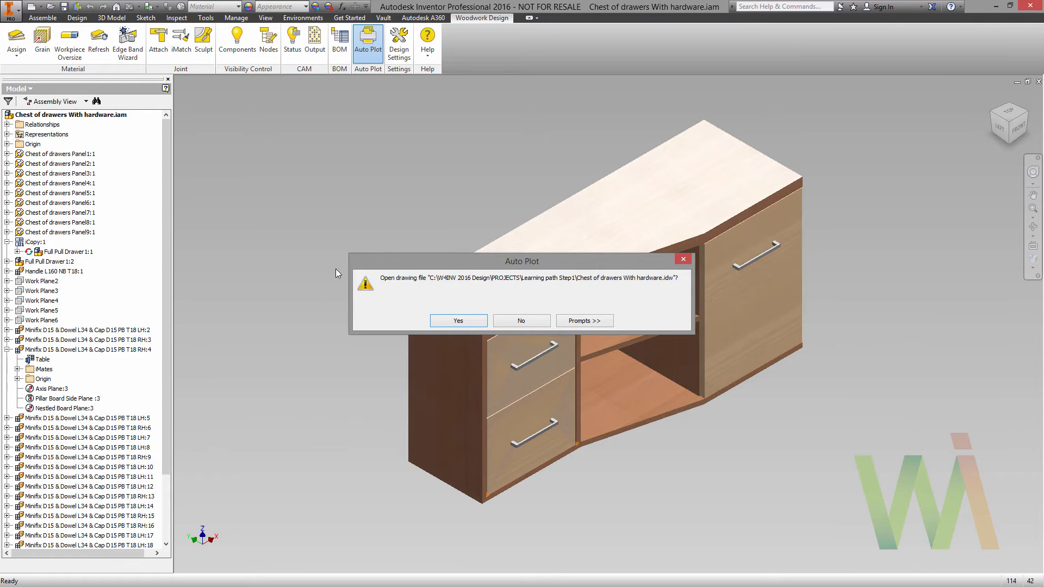
# - Confirm opening the generated 'Chest of drawers With hardware' drawing
pyautogui.click(457, 320)
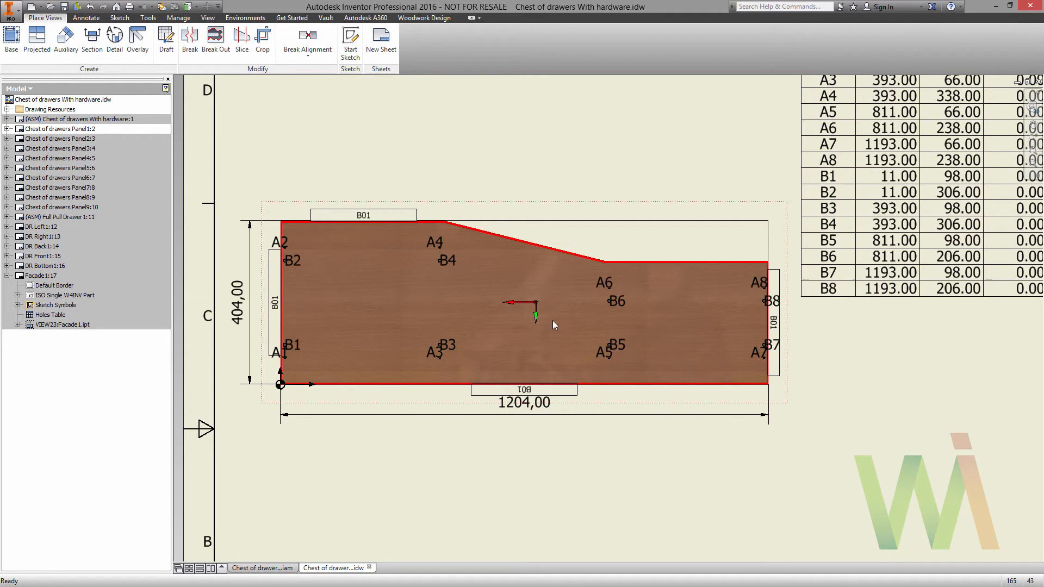
pyautogui.moveTo(397, 295)
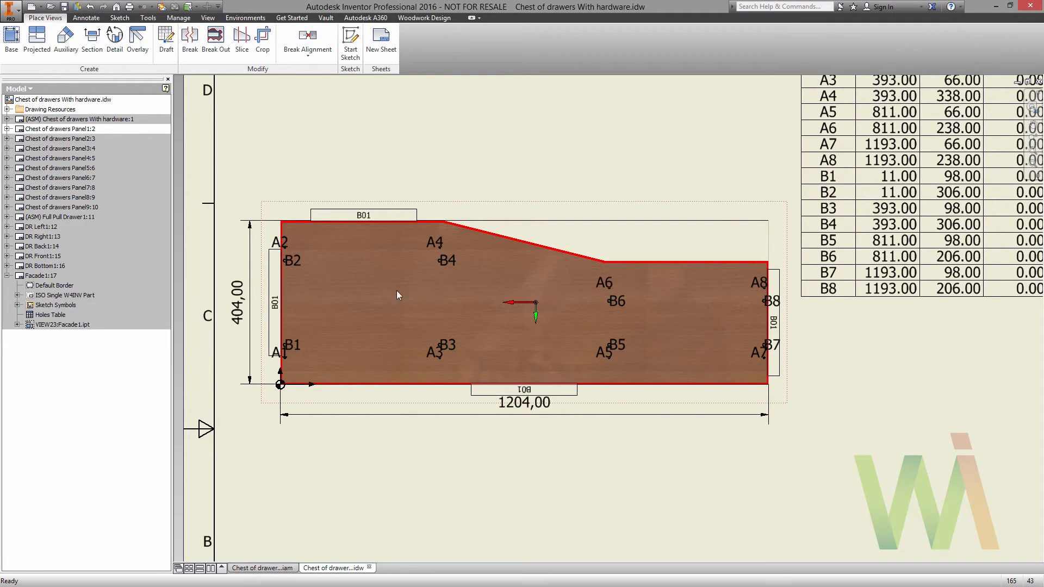
pyautogui.moveTo(643, 295)
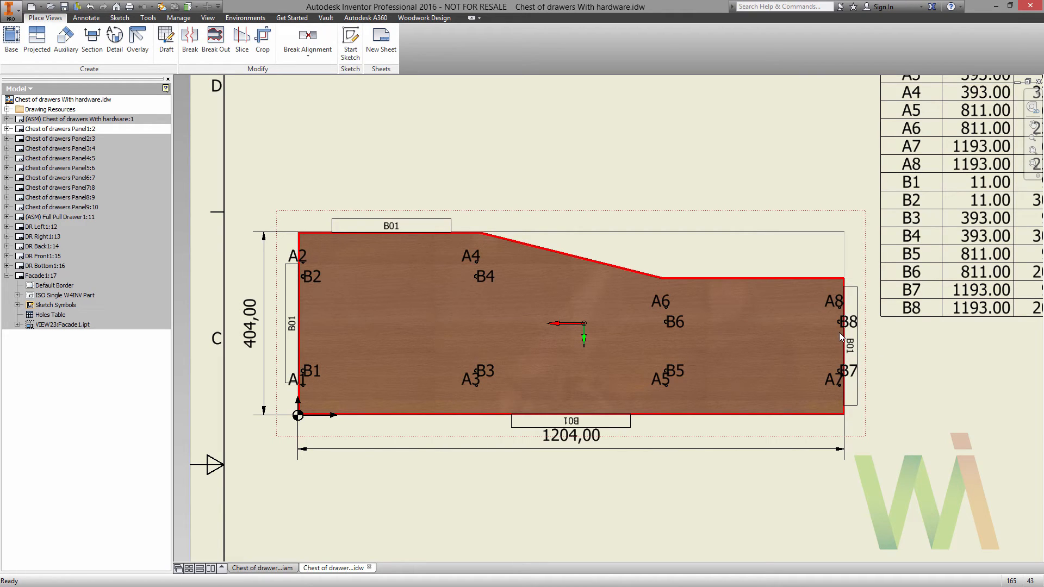
pyautogui.moveTo(276, 333)
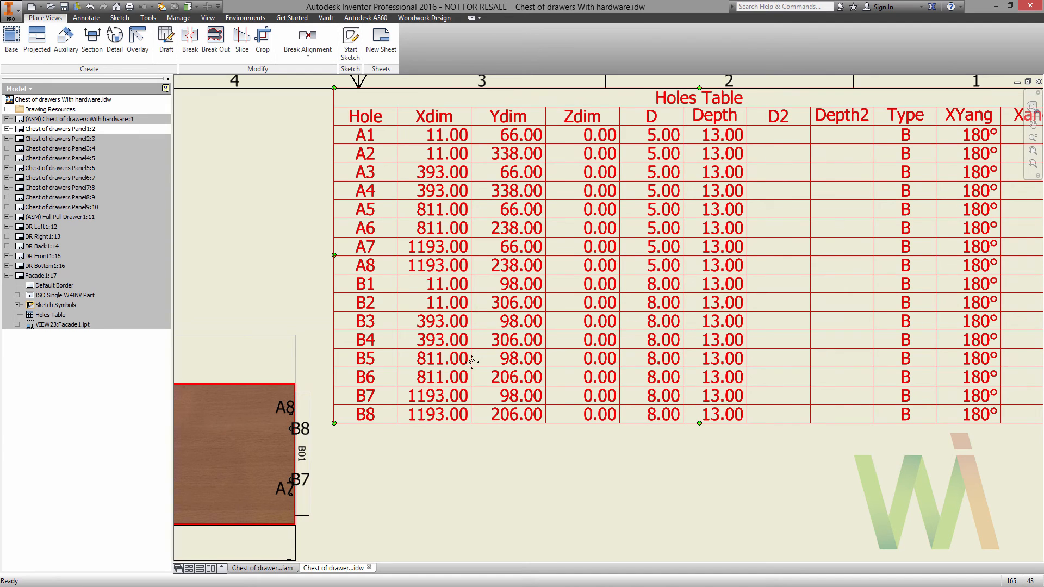
pyautogui.moveTo(513, 365)
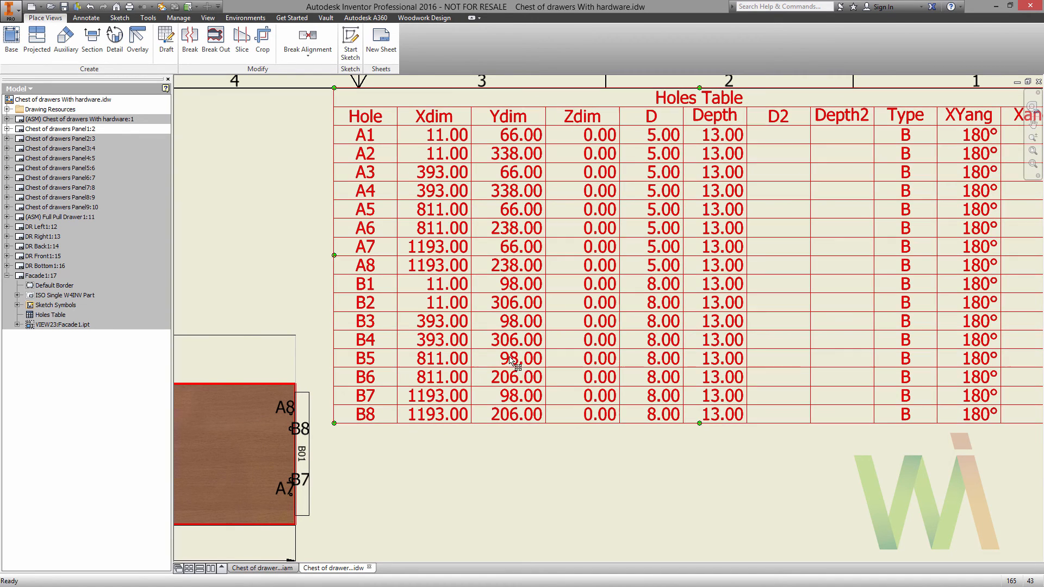